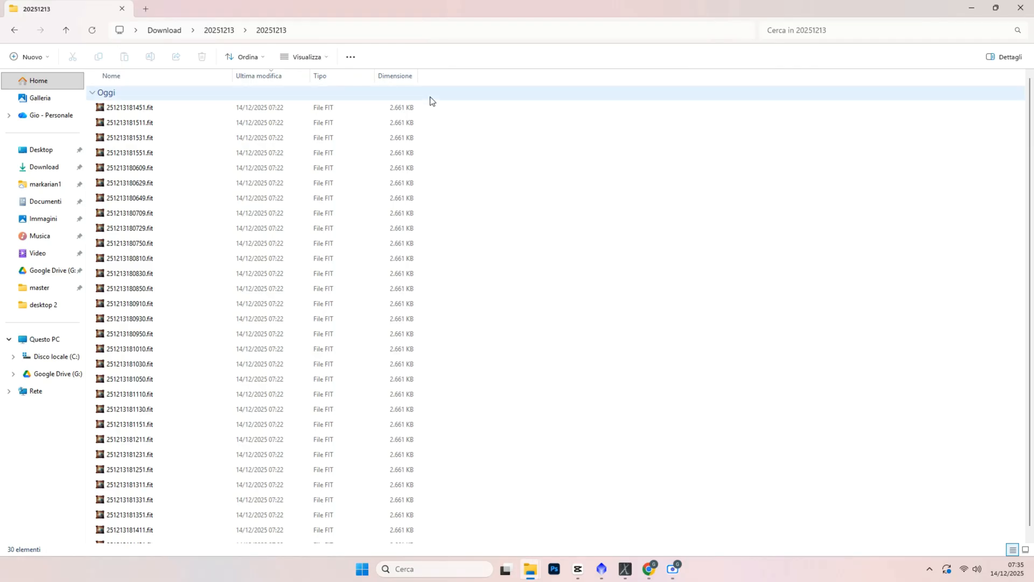
Select all 30 FIT frames in the 20251213 folder and bring PixInsight forward.
key(ctrl+a)
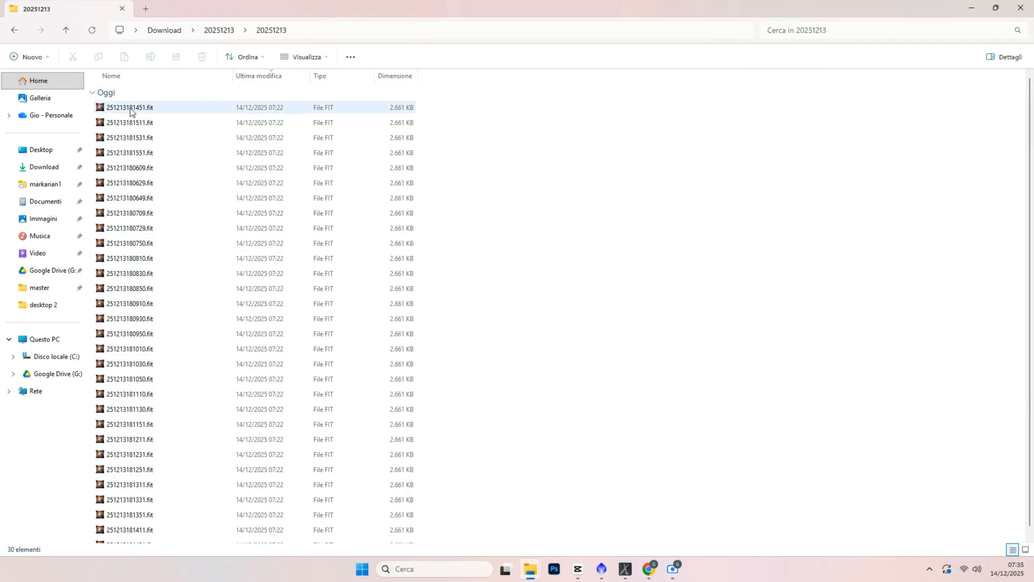
mouse_move(129, 108)
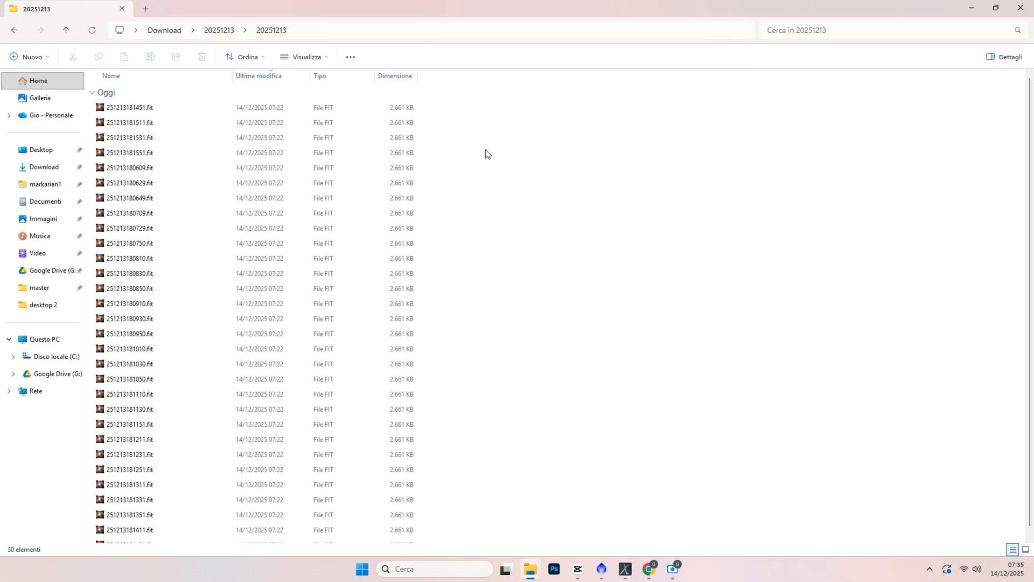
mouse_move(691, 373)
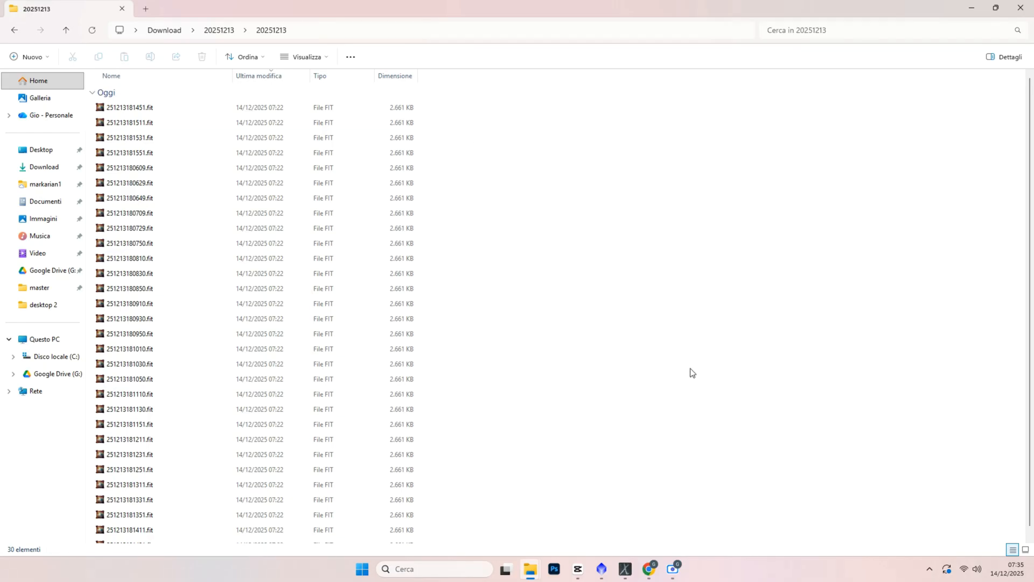
key(ctrl+a)
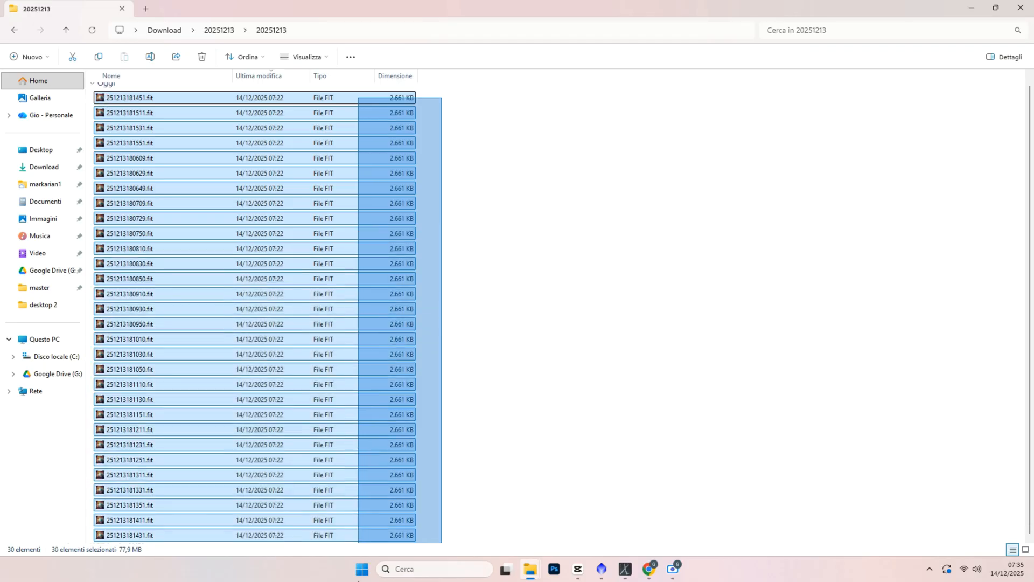
click(599, 569)
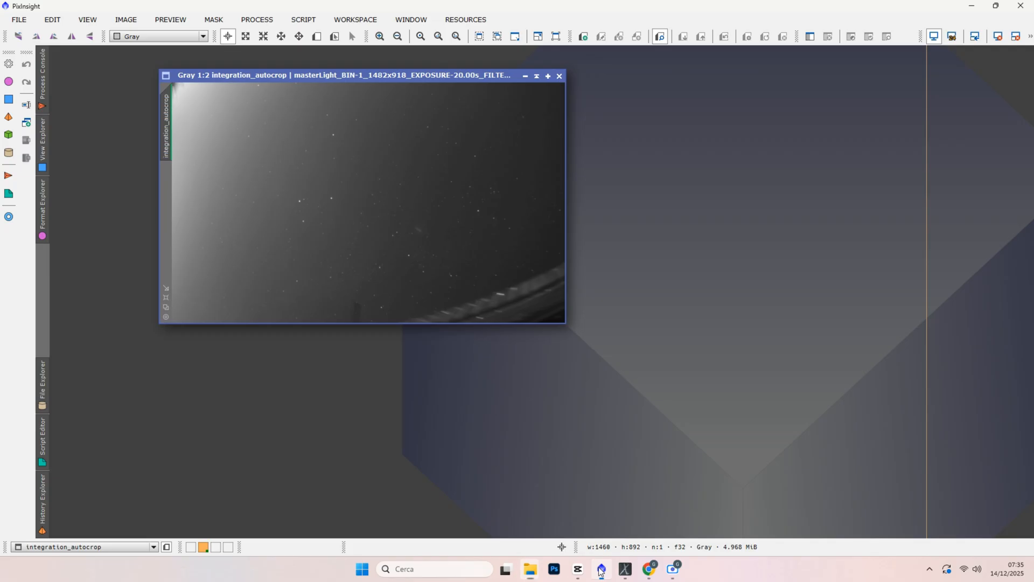
Move the integration_autocrop master frame window toward the workspace centre.
drag(357, 75, 485, 101)
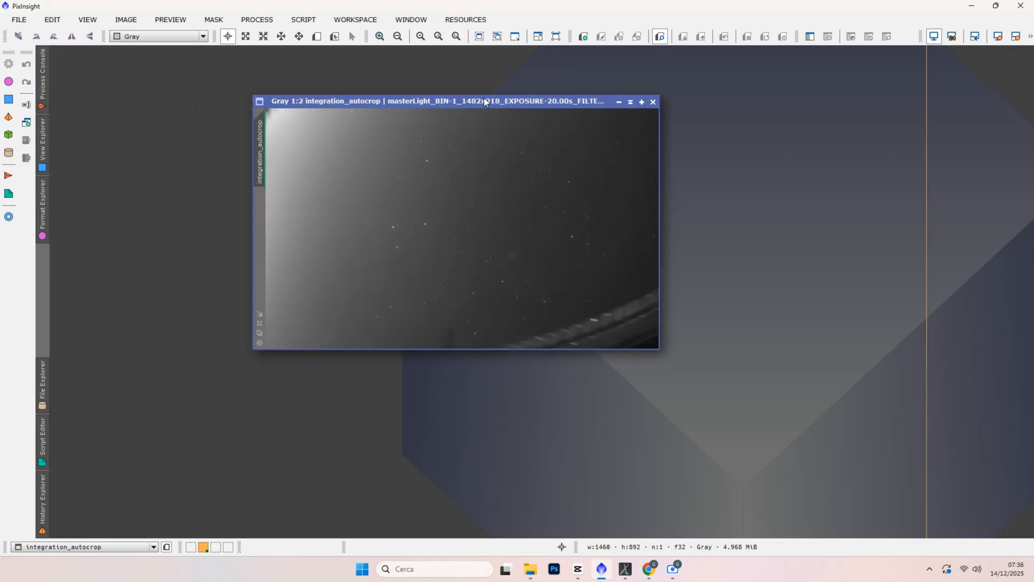
mouse_move(398, 147)
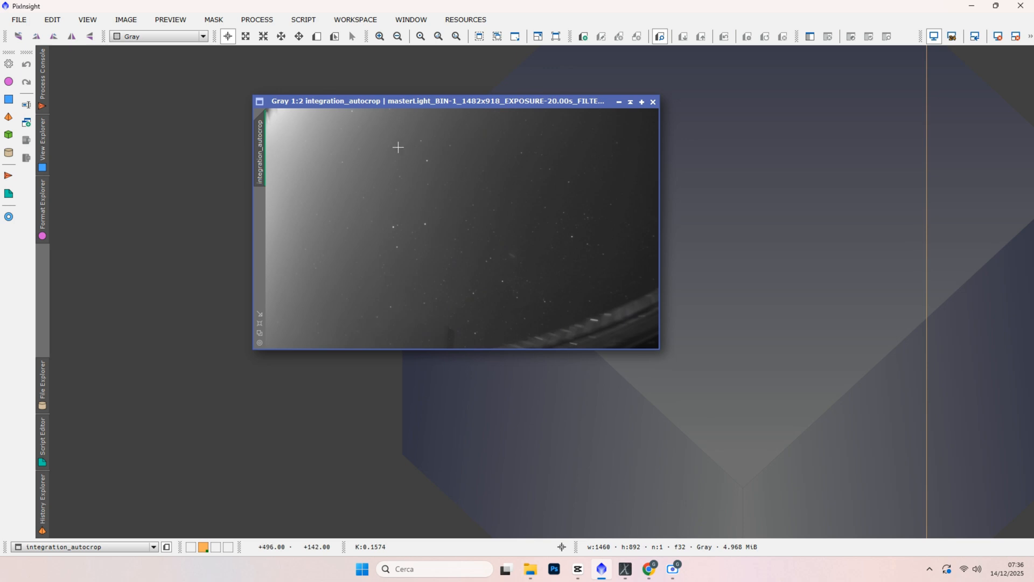
mouse_move(664, 278)
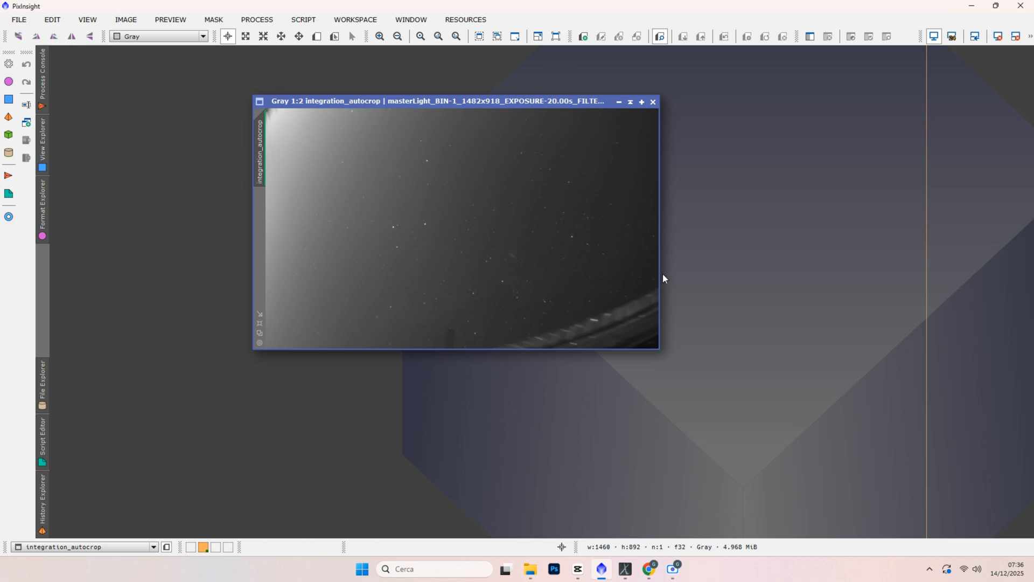
mouse_move(496, 254)
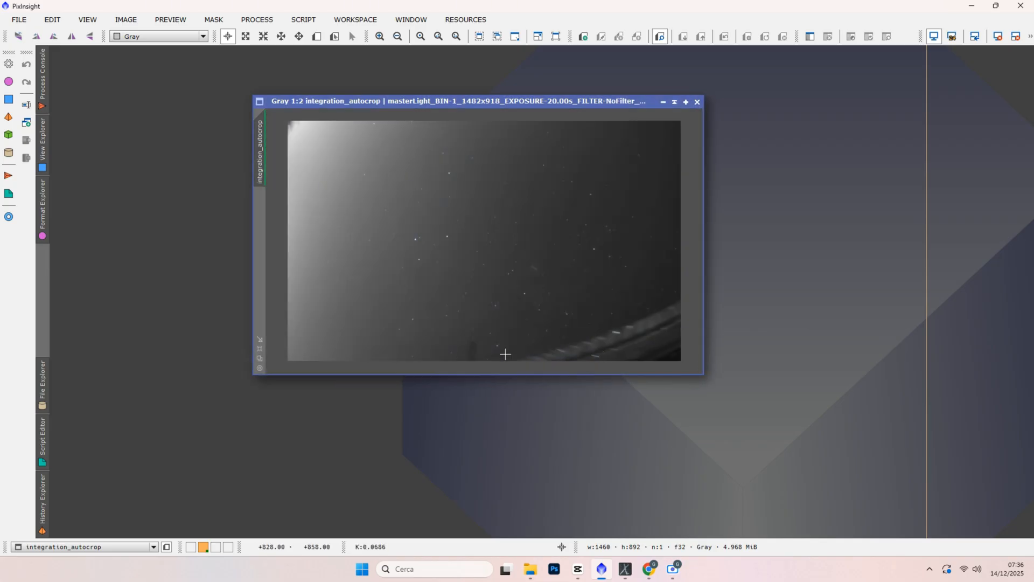
mouse_move(309, 128)
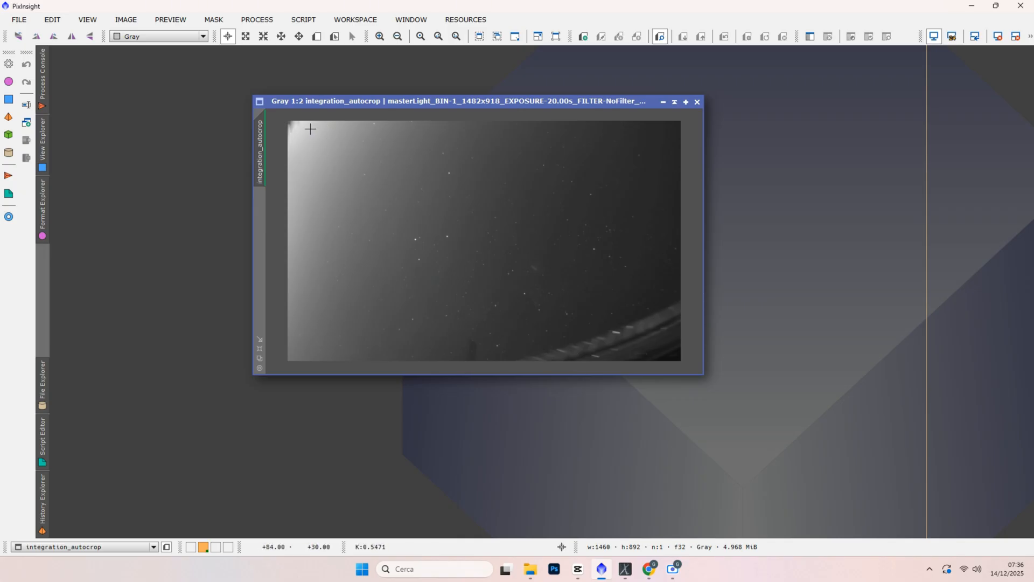
mouse_move(296, 118)
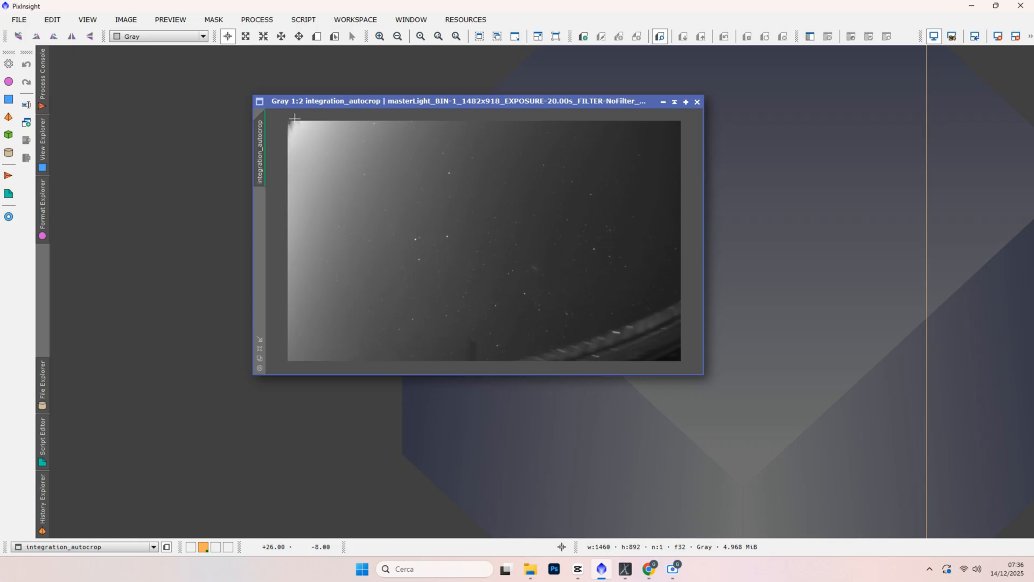
mouse_move(455, 213)
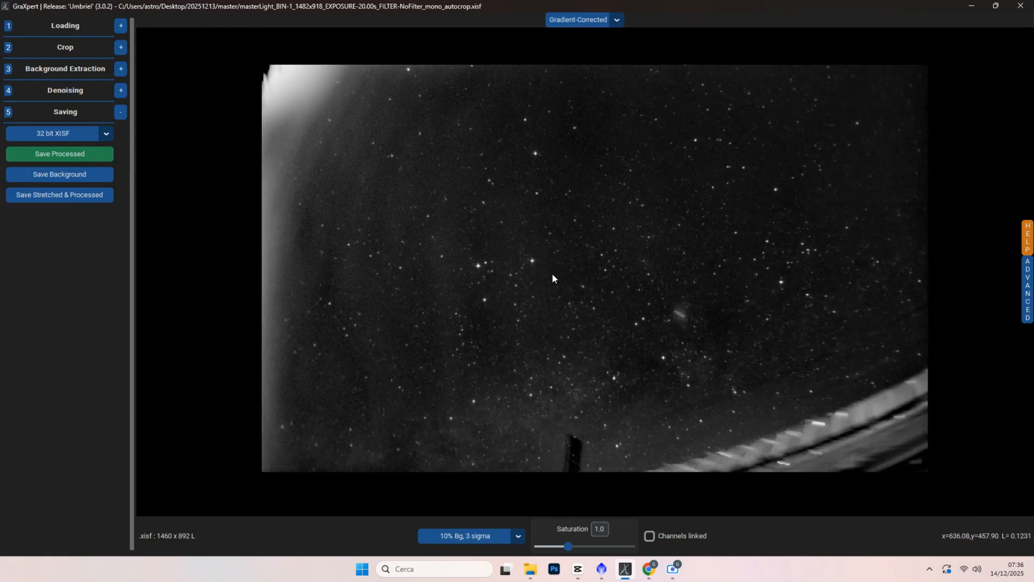
mouse_move(858, 119)
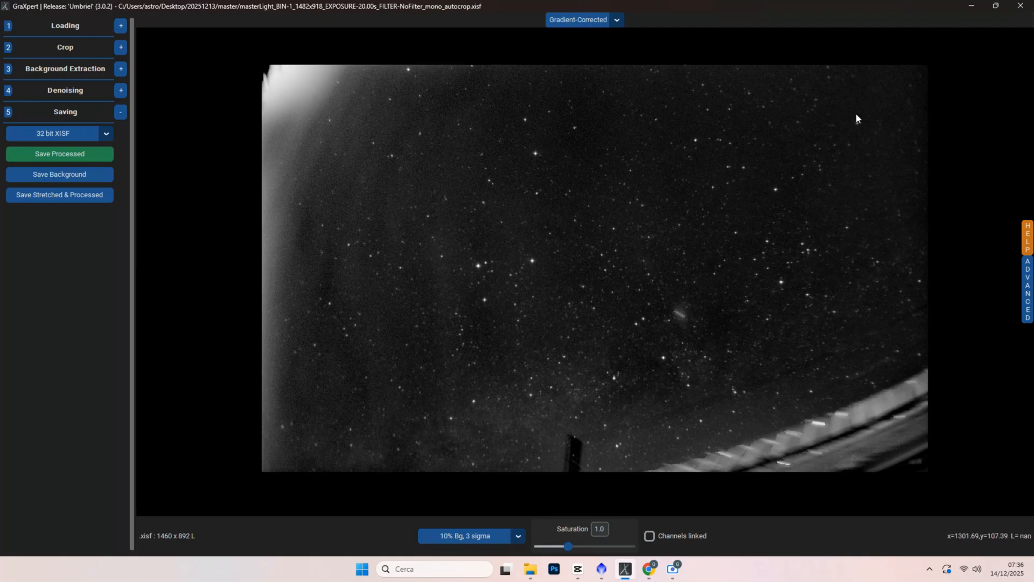
mouse_move(660, 333)
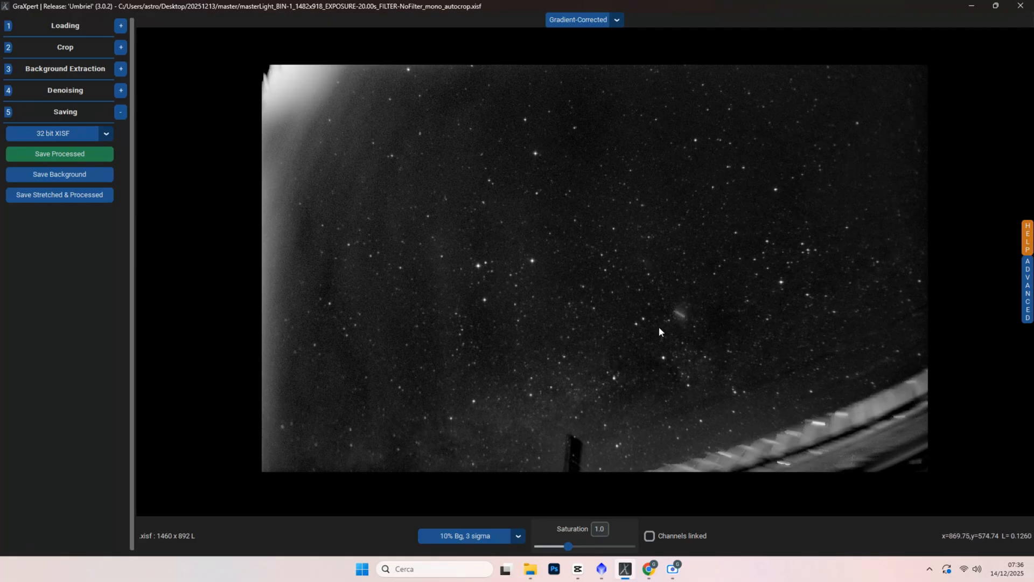
mouse_move(686, 335)
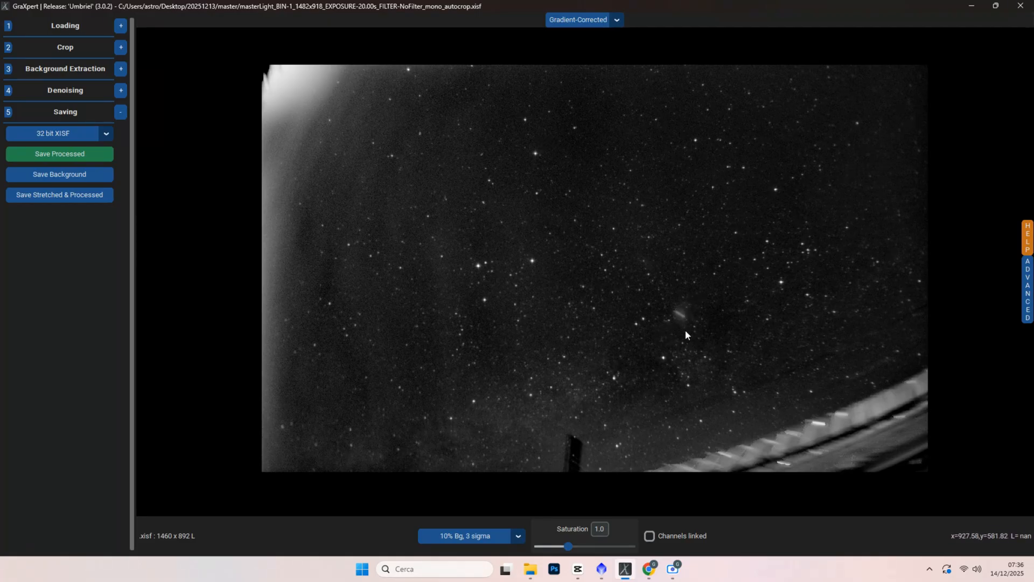
mouse_move(666, 391)
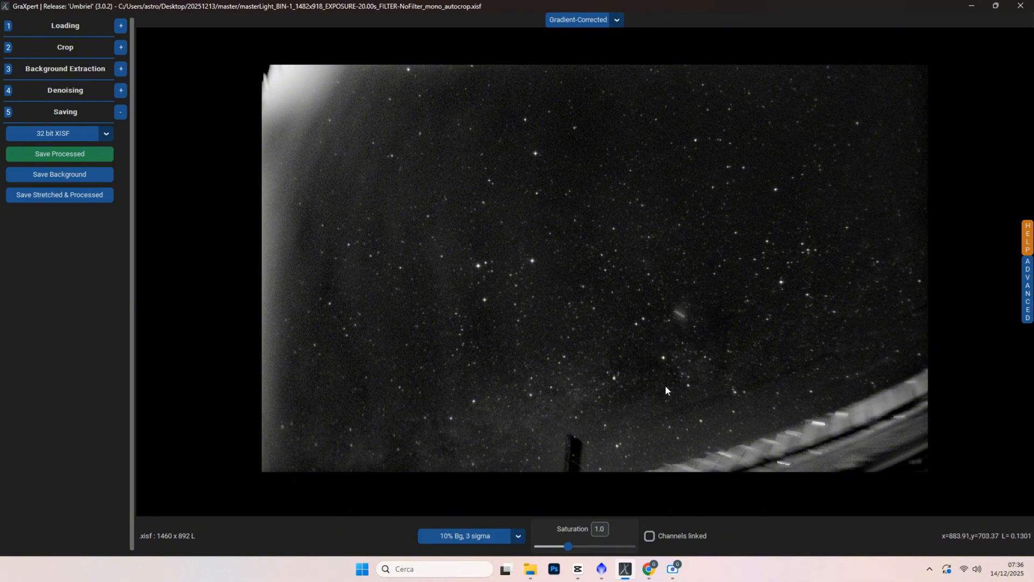
mouse_move(802, 426)
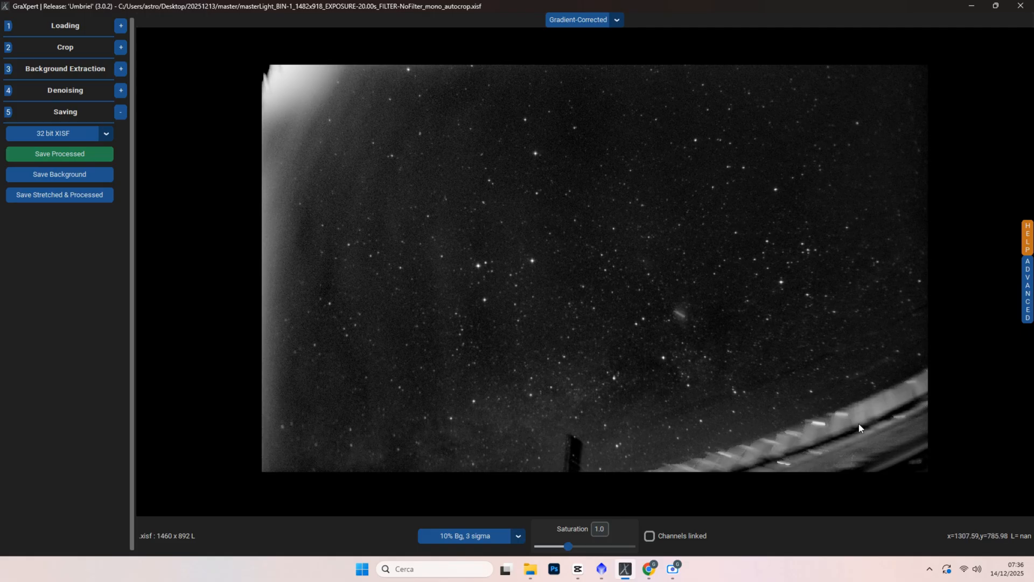
mouse_move(405, 469)
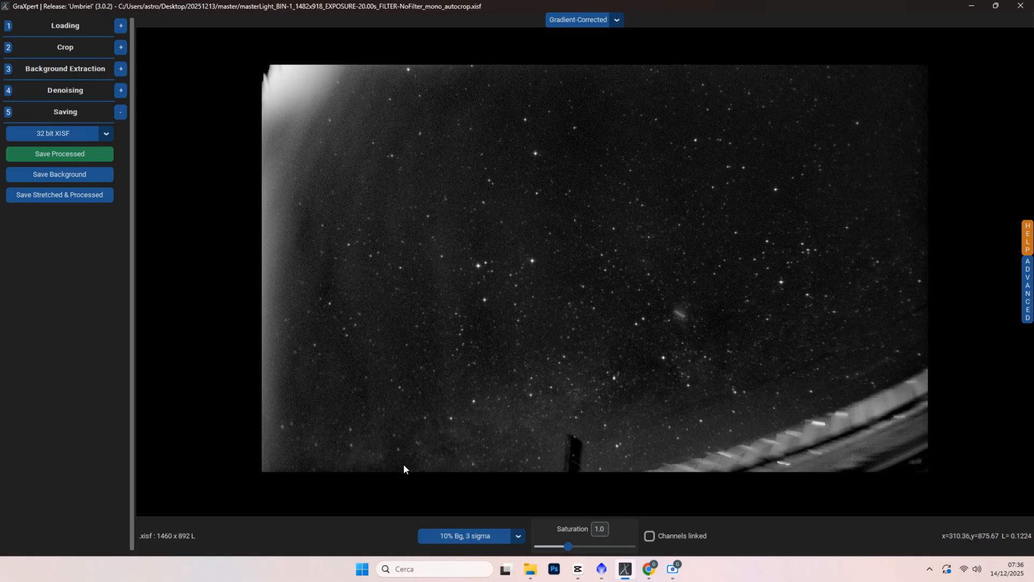
mouse_move(488, 444)
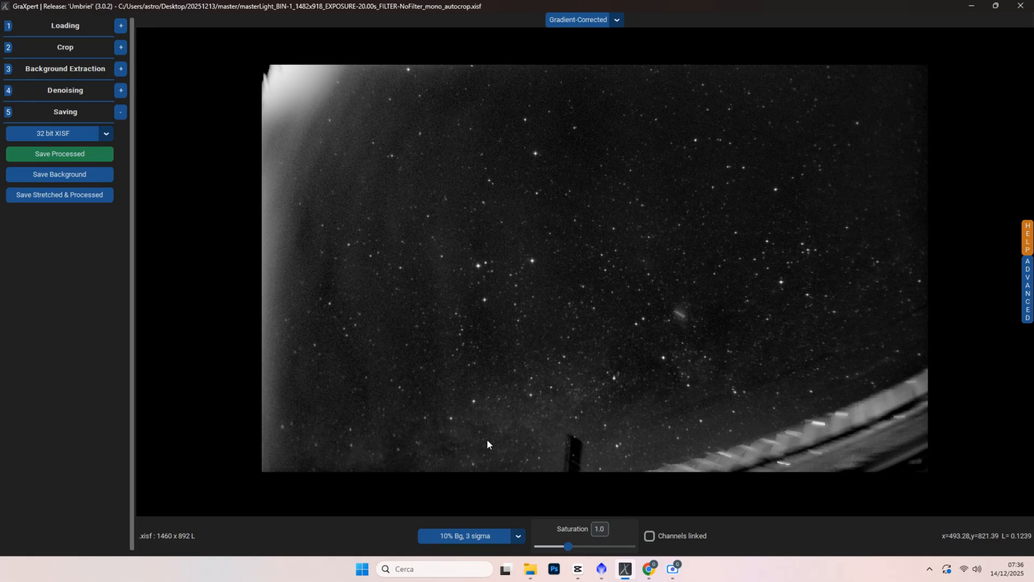
mouse_move(860, 283)
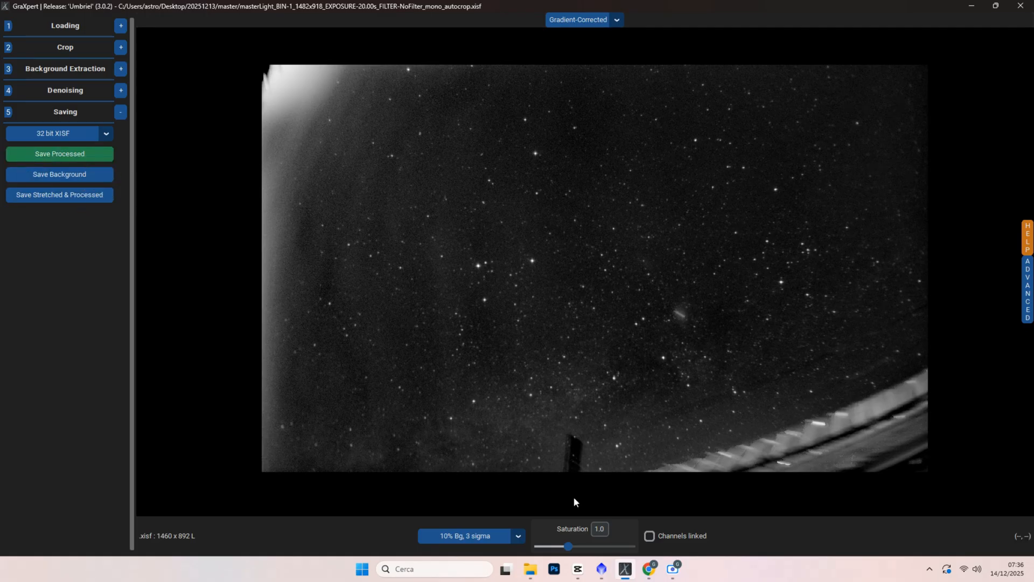
Switch from GraXpert's gradient-corrected view back to PixInsight.
click(624, 569)
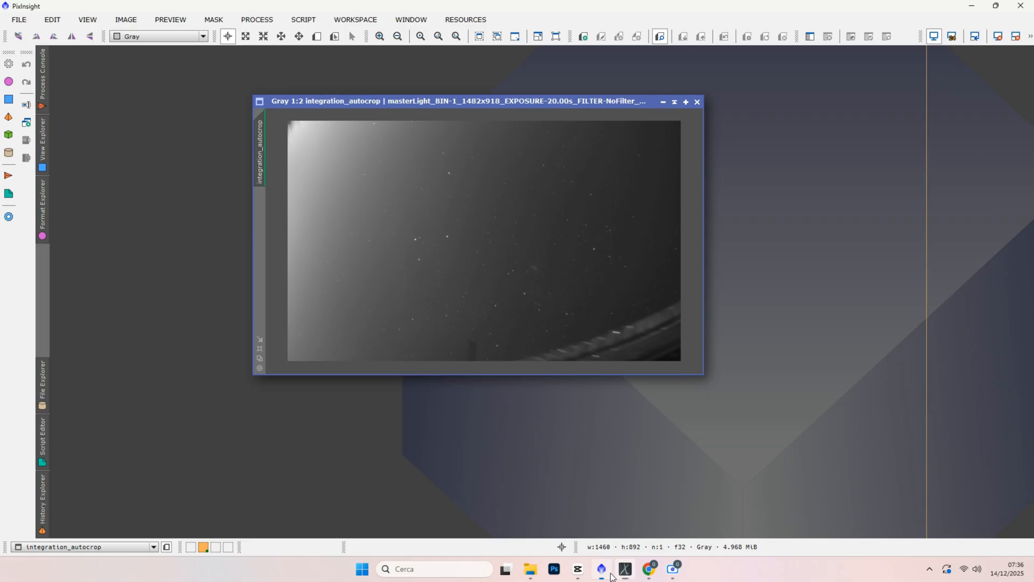
Open the GraXpert gradient-corrected image from the File menu as integration_autocrop1.
click(18, 20)
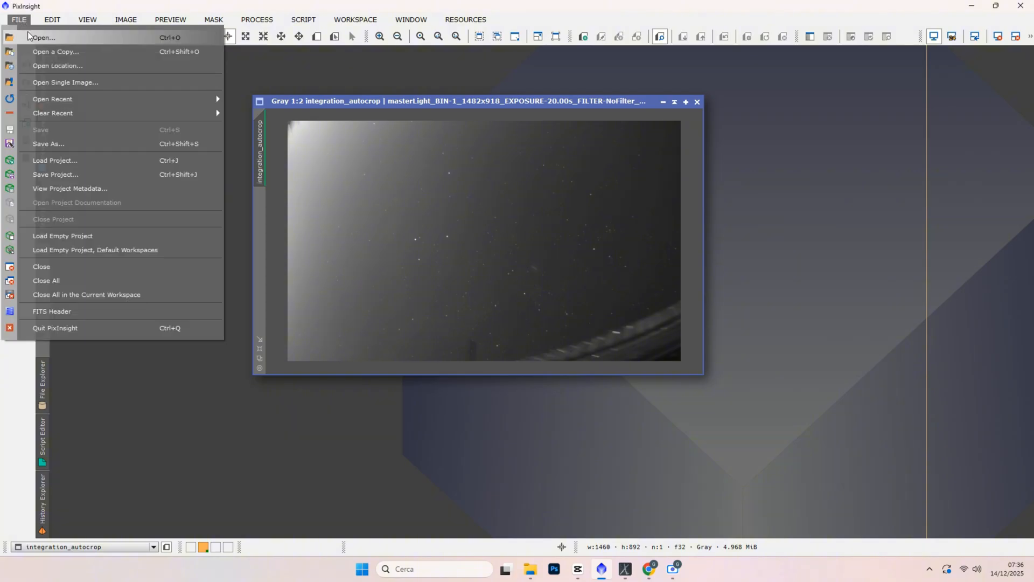
click(42, 38)
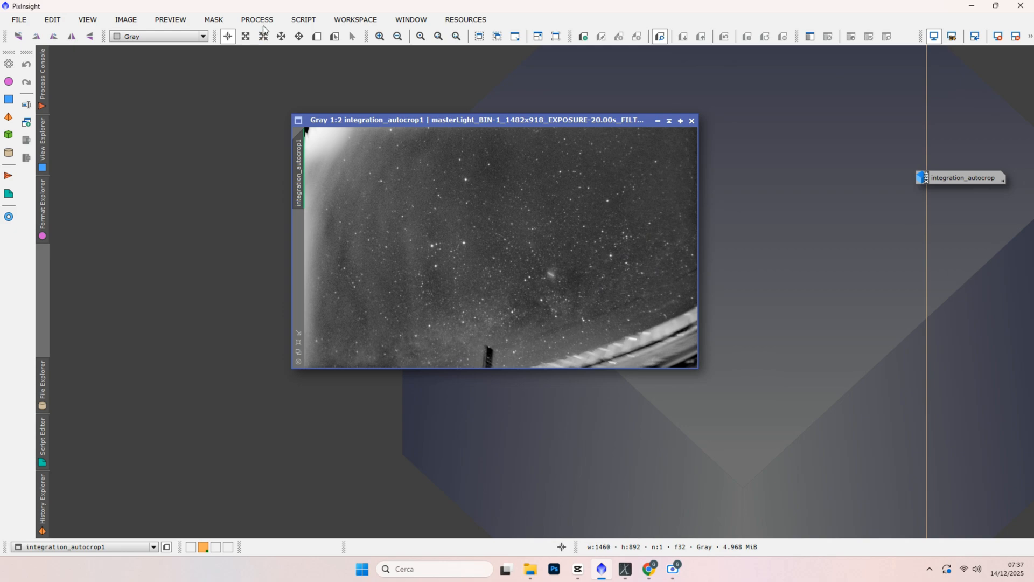
Crop integration_autocrop1 with DynamicCrop to 1284×613, rotated about 16°, excluding the house.
click(256, 19)
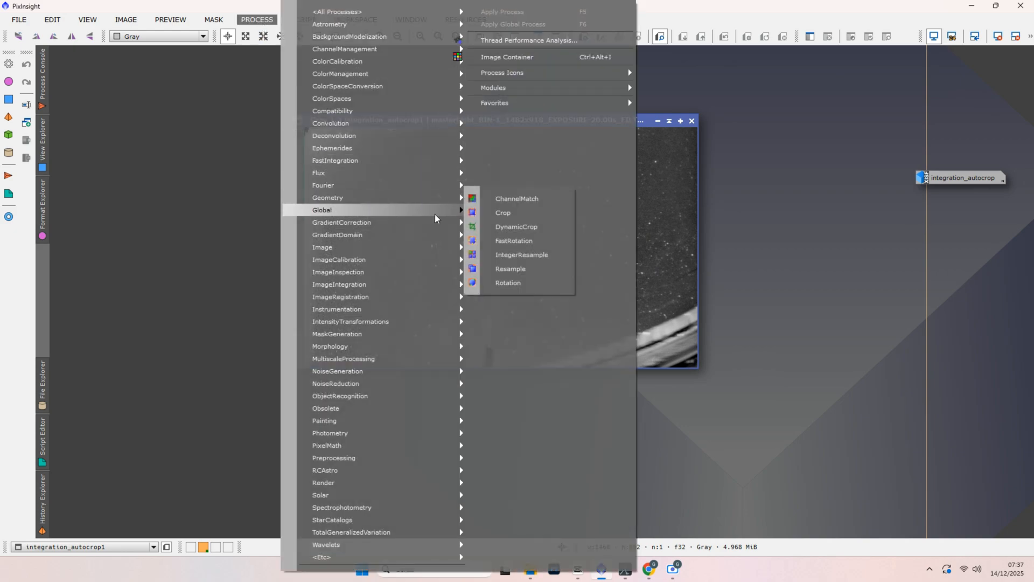
click(516, 227)
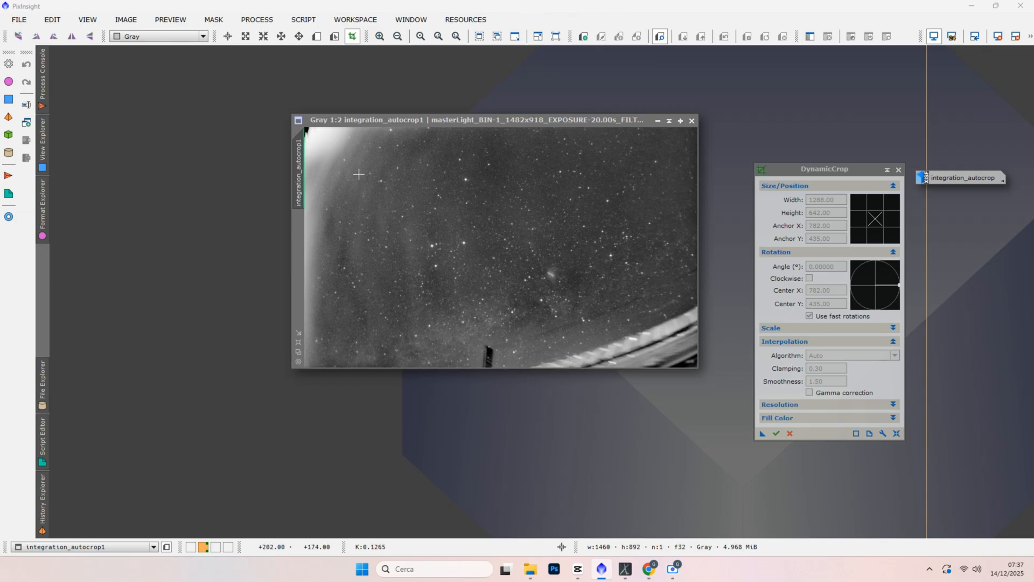
drag(359, 174, 694, 312)
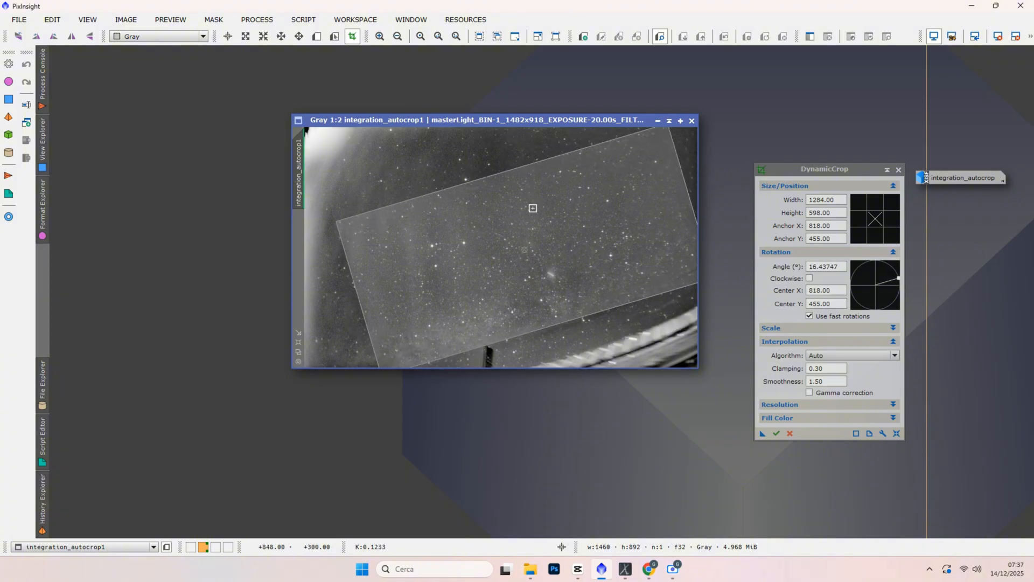
drag(532, 208, 522, 246)
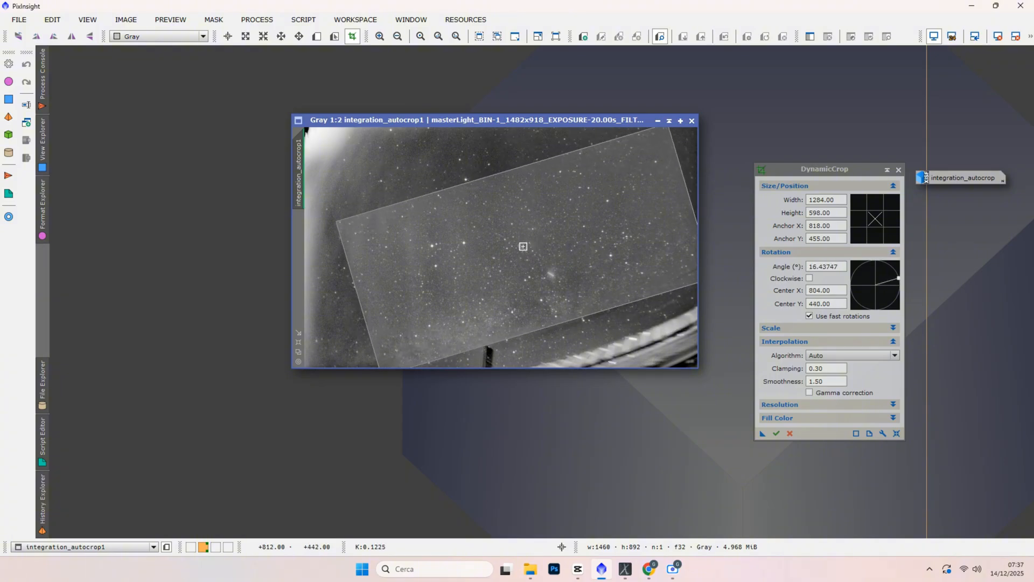
drag(523, 246, 518, 228)
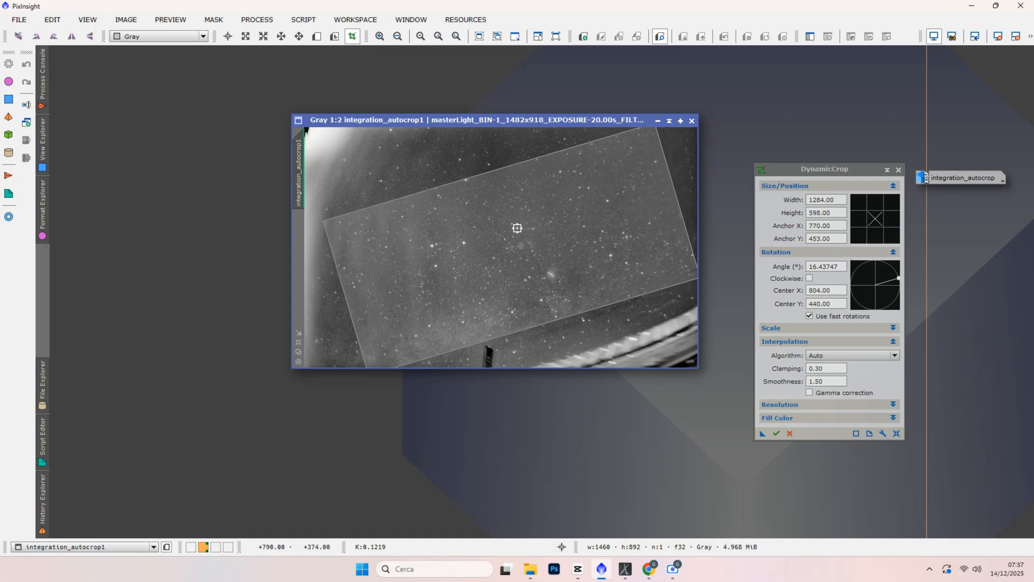
drag(517, 228, 516, 236)
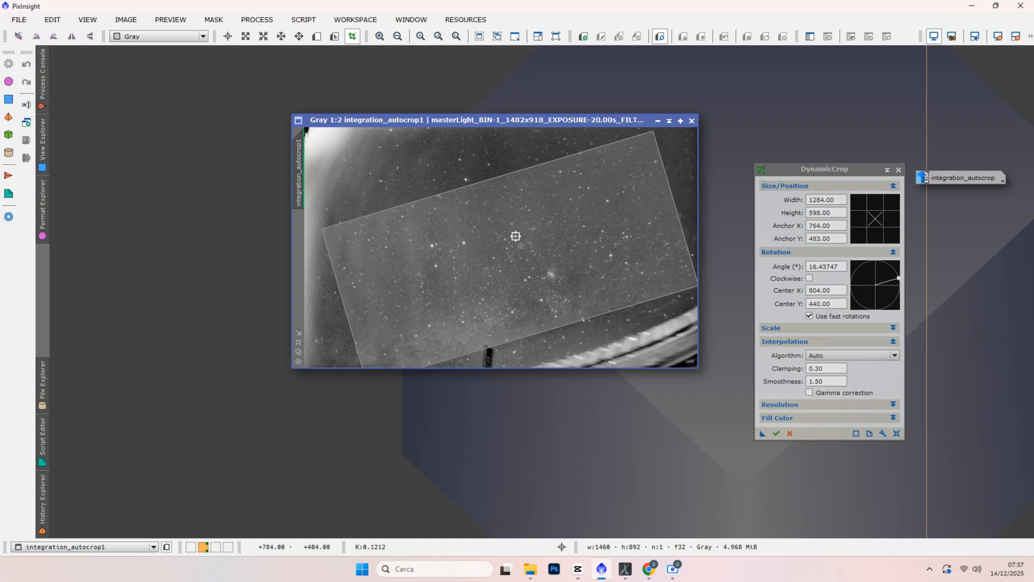
drag(516, 236, 462, 186)
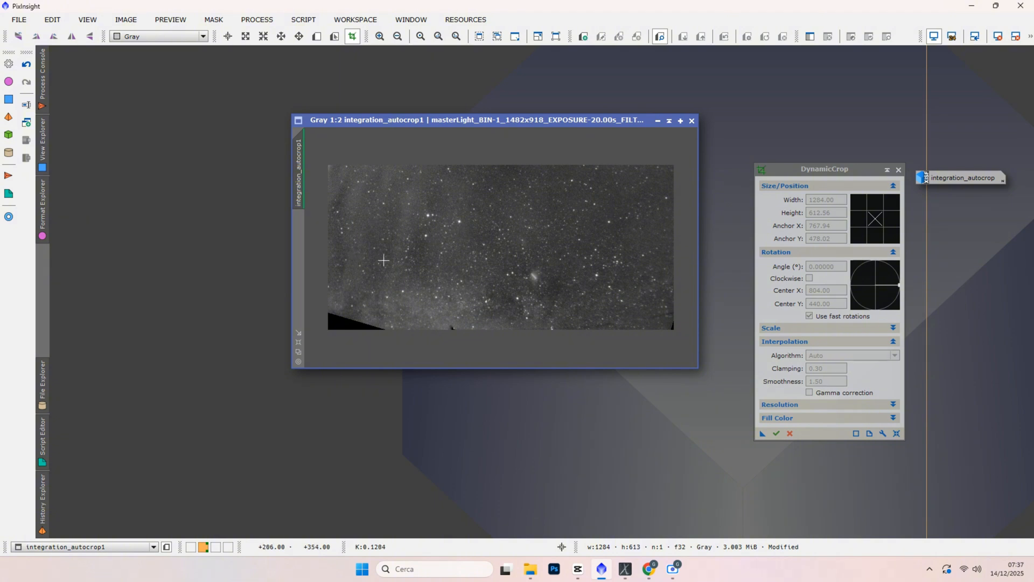
mouse_move(482, 289)
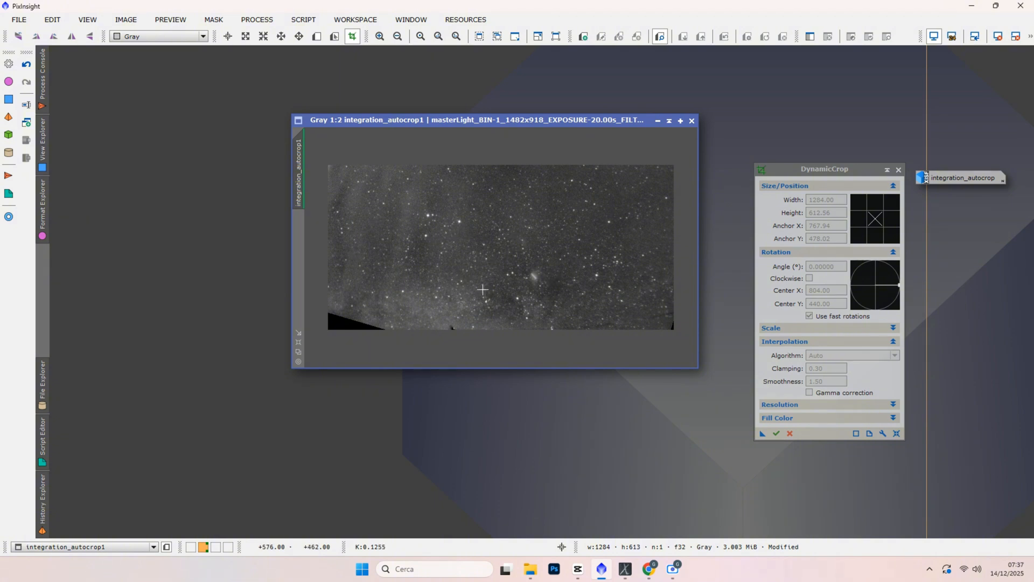
click(888, 169)
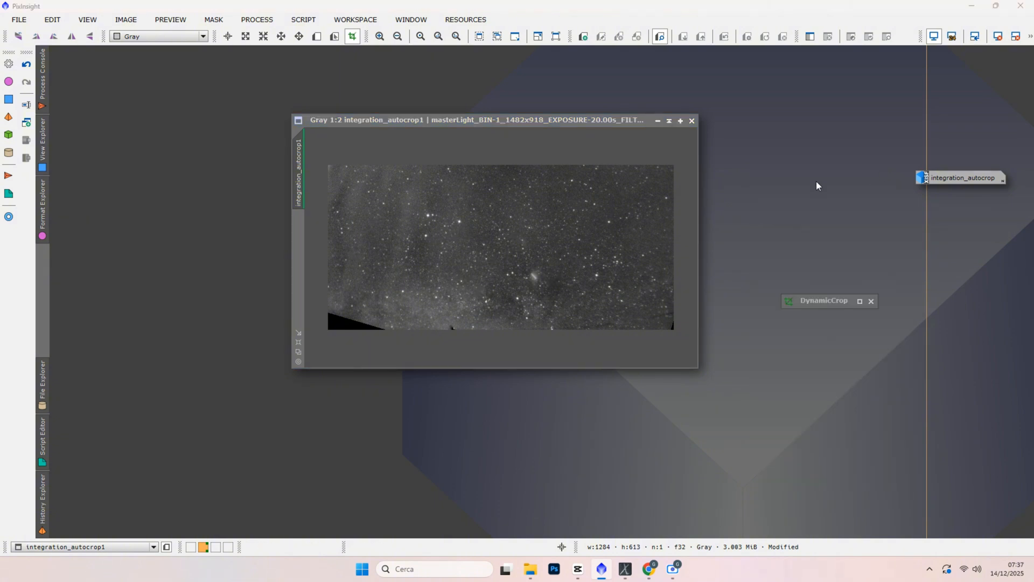
drag(475, 120, 370, 130)
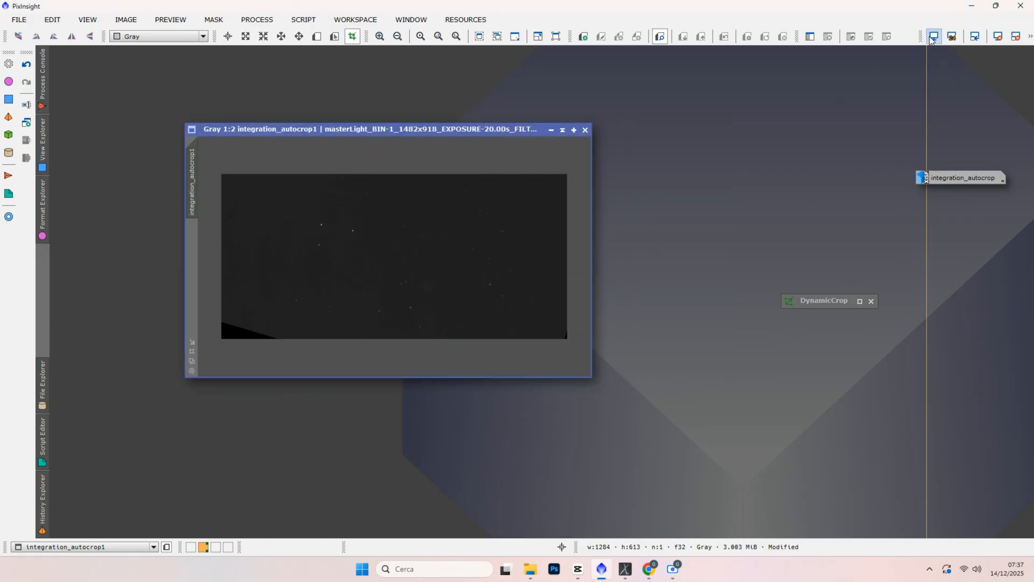
Preview a HistogramTransformation stretch of integration_autocrop1 with midtones at 0.15189873.
click(256, 20)
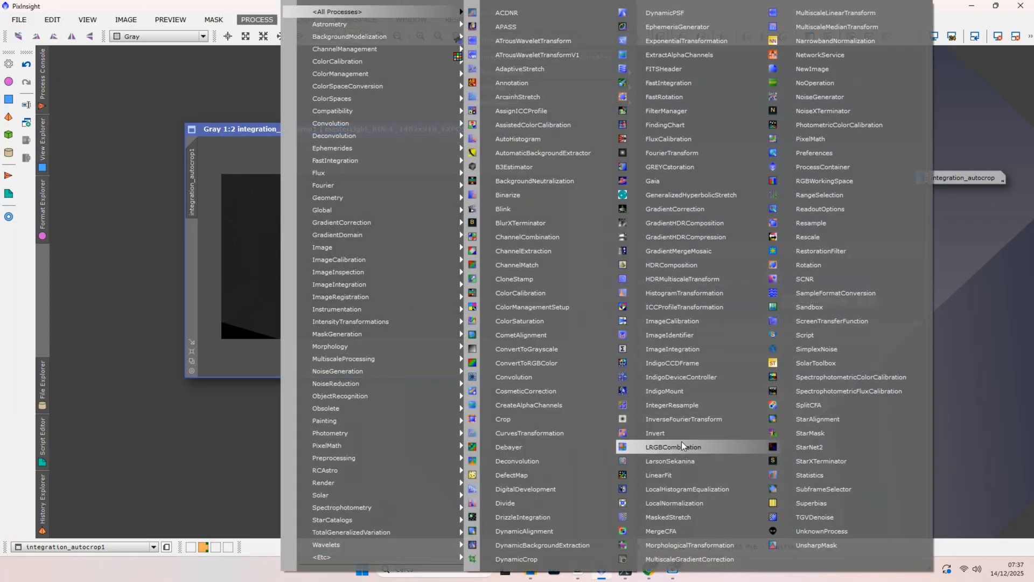
click(685, 292)
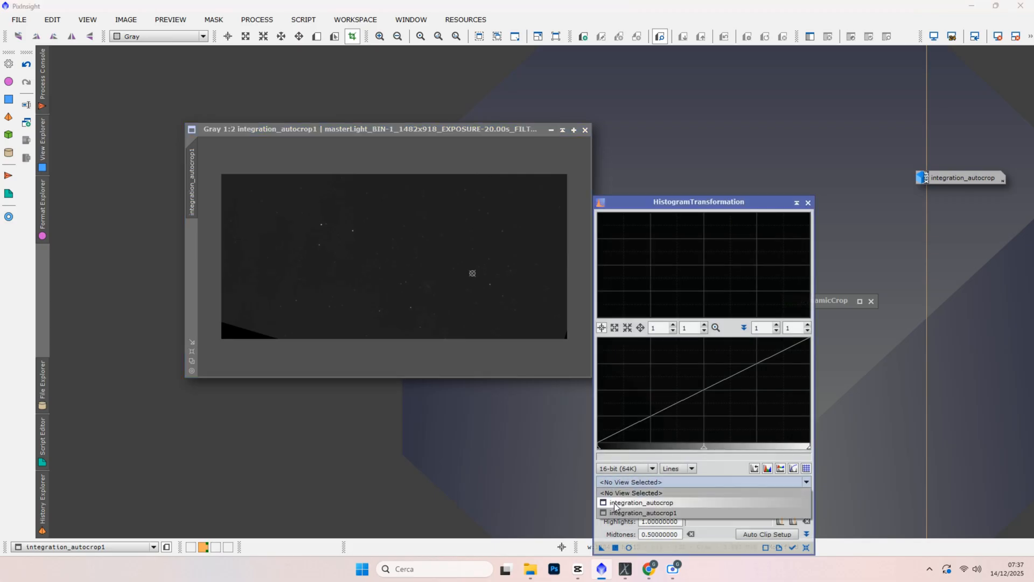
click(642, 513)
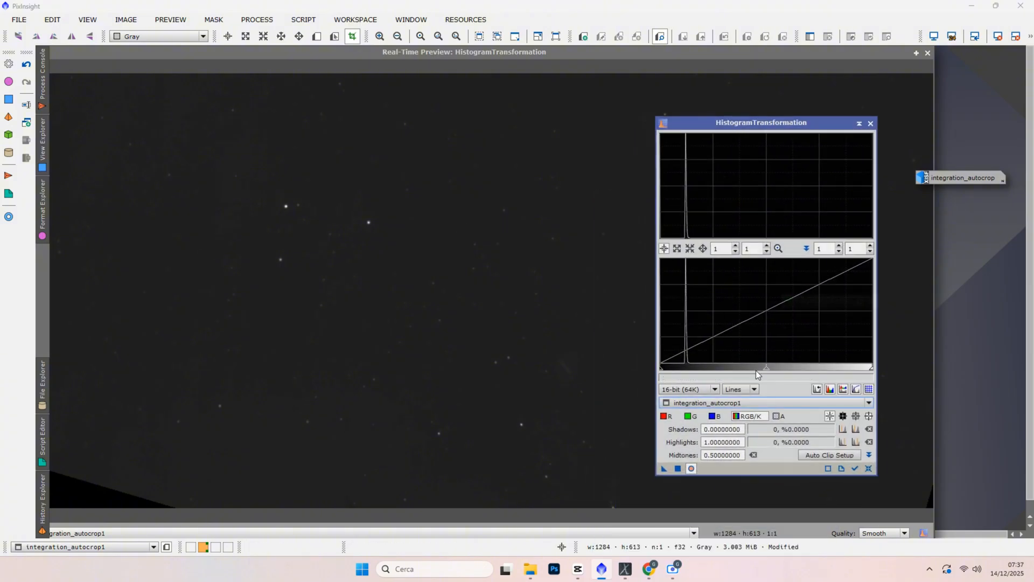
drag(766, 368, 709, 368)
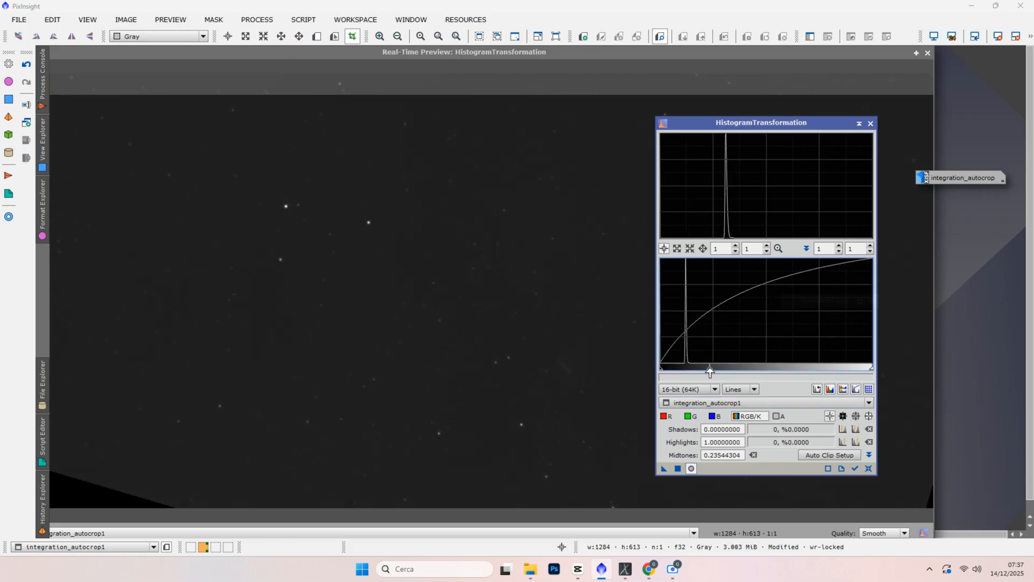
drag(711, 368, 693, 368)
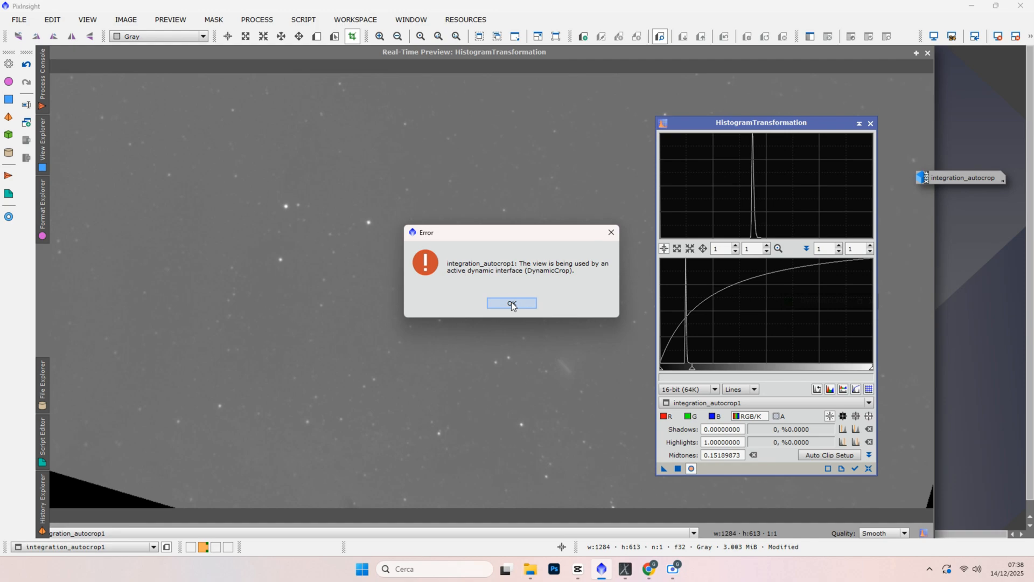
click(512, 303)
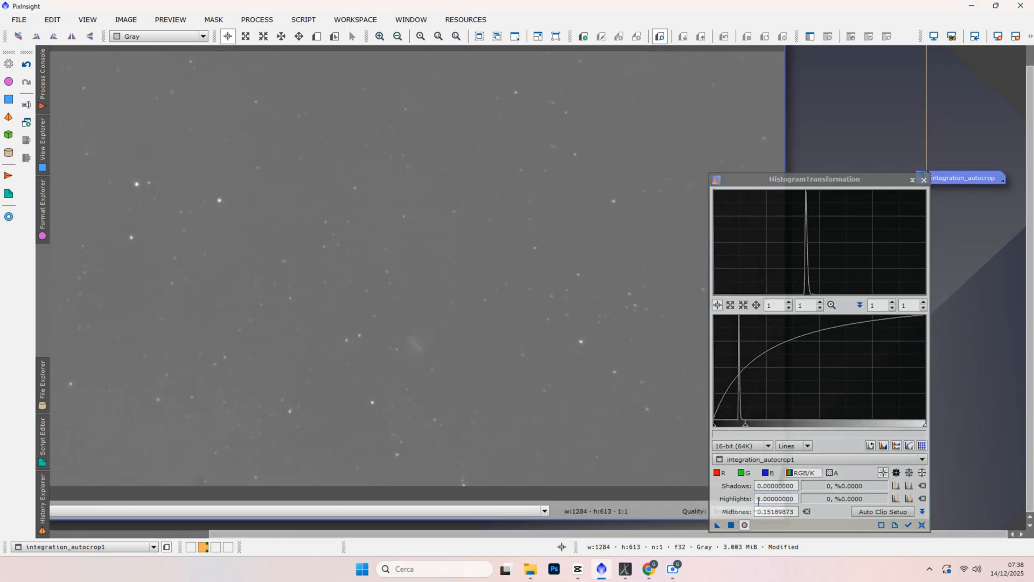
drag(744, 426, 734, 429)
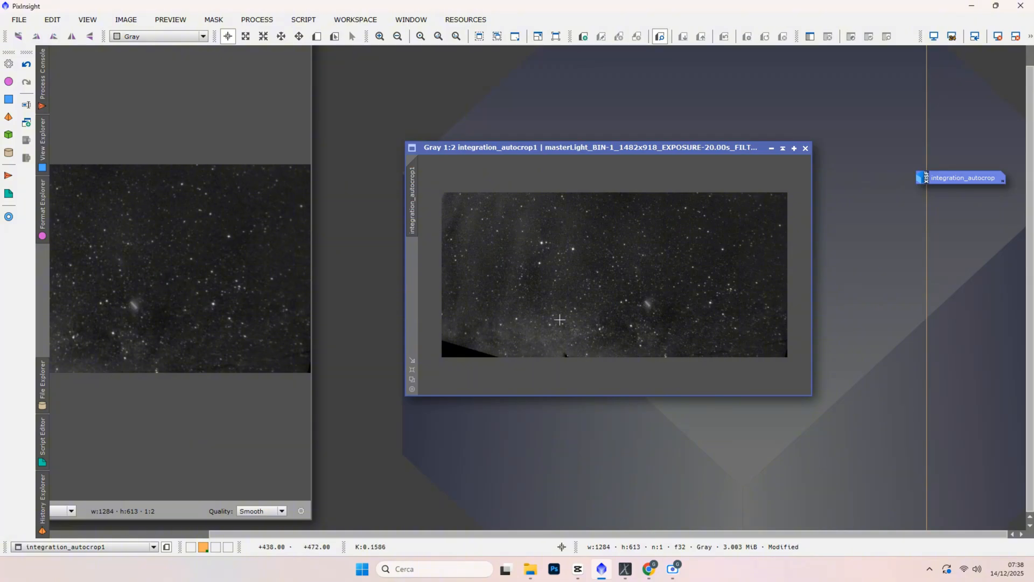
mouse_move(469, 291)
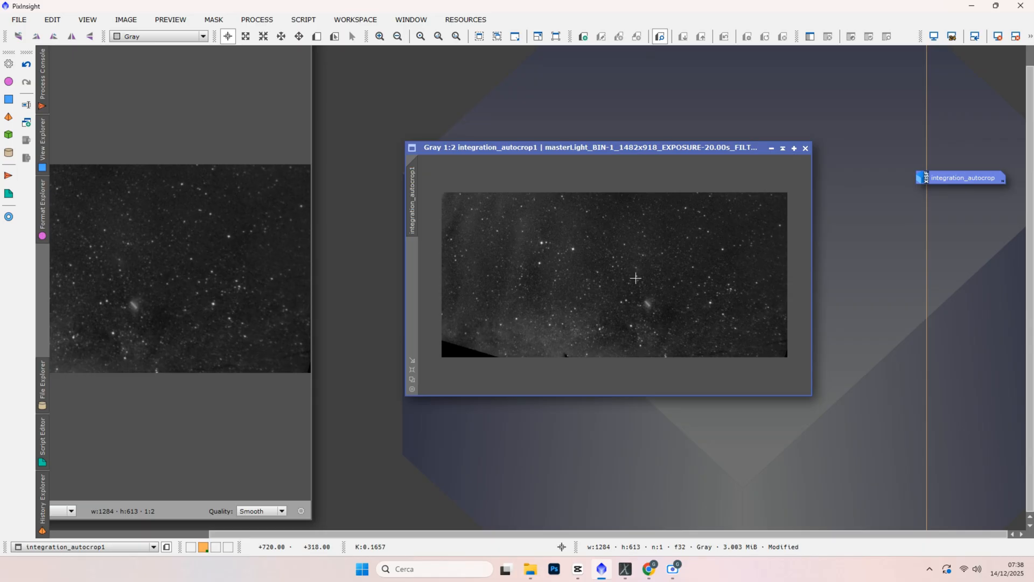
mouse_move(613, 297)
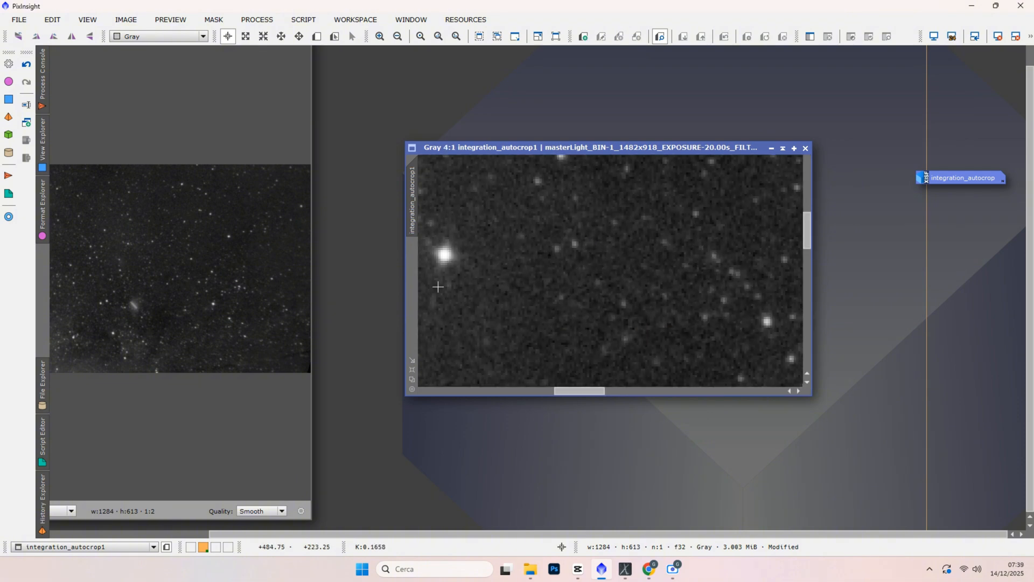
Zoom back out to view the whole stretched Milky Way frame.
click(396, 36)
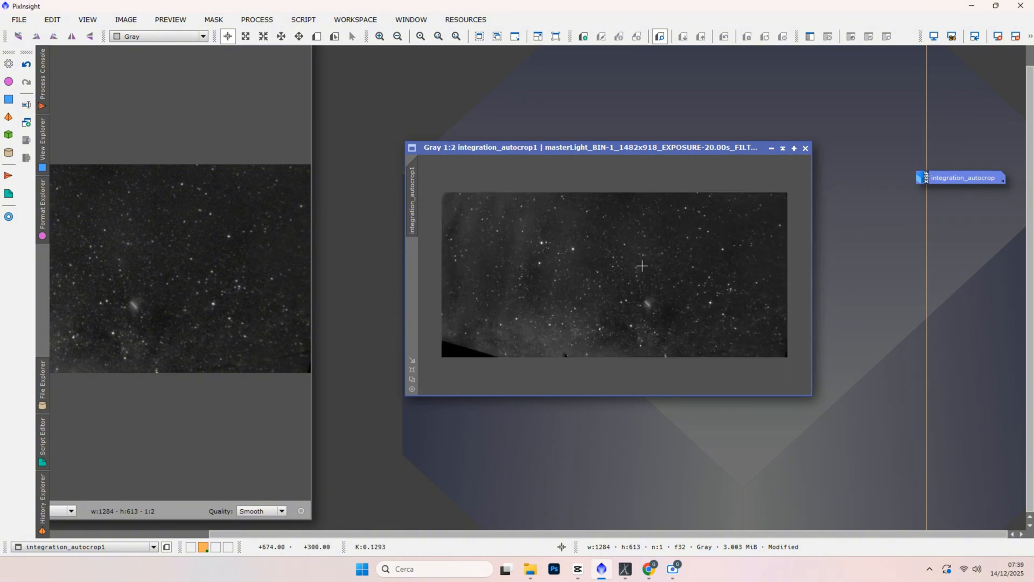
mouse_move(506, 226)
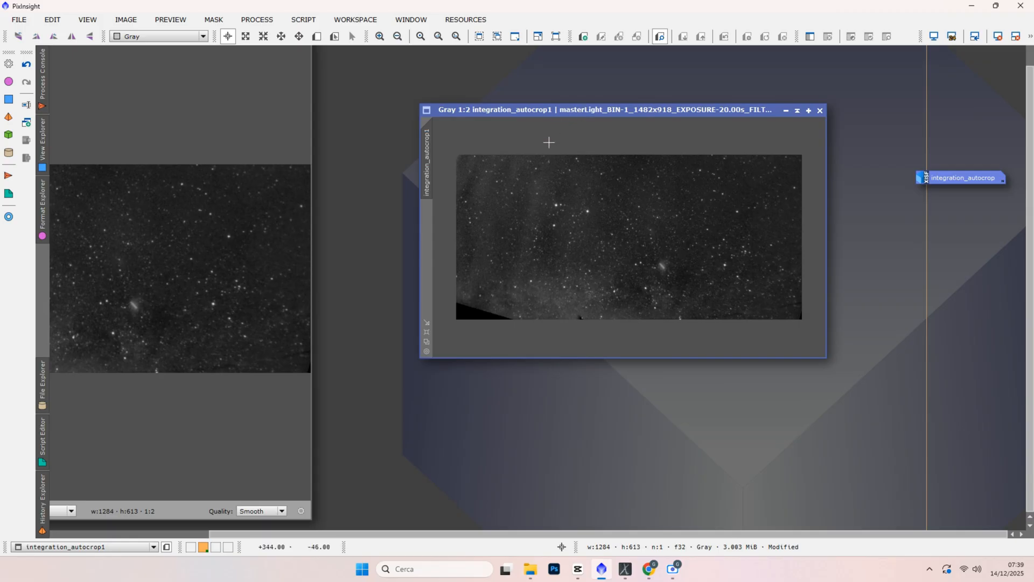
mouse_move(541, 148)
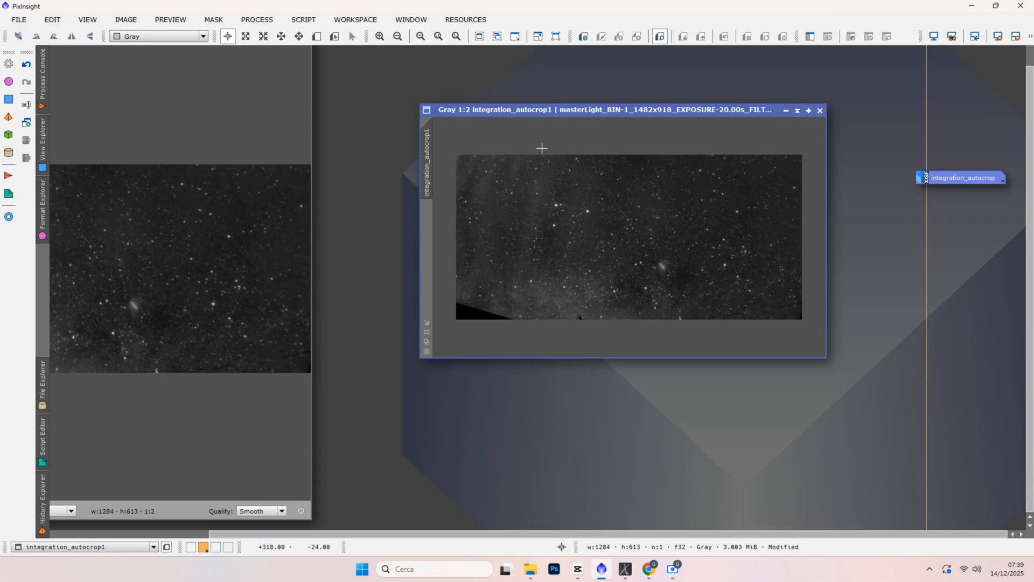
mouse_move(589, 203)
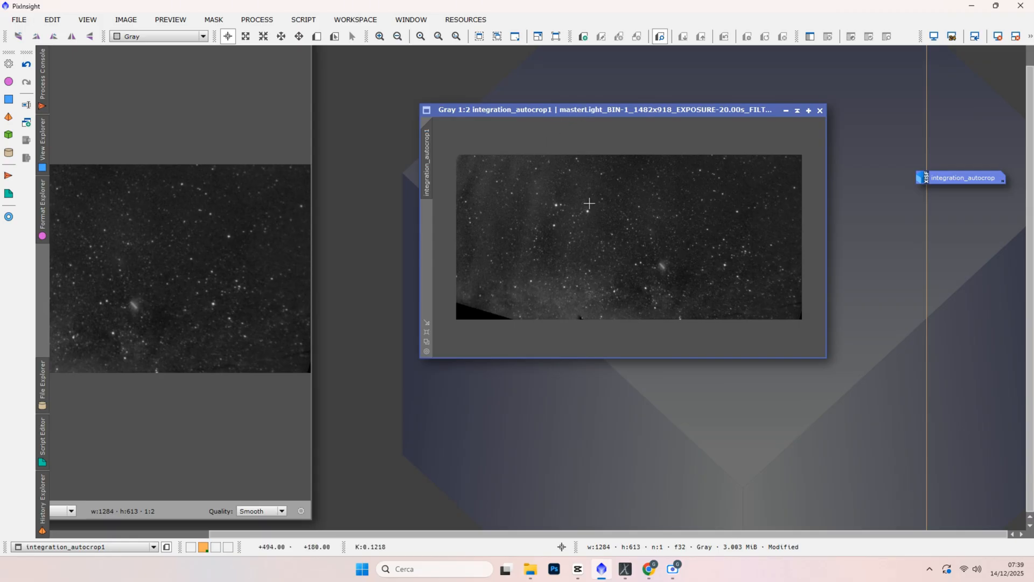